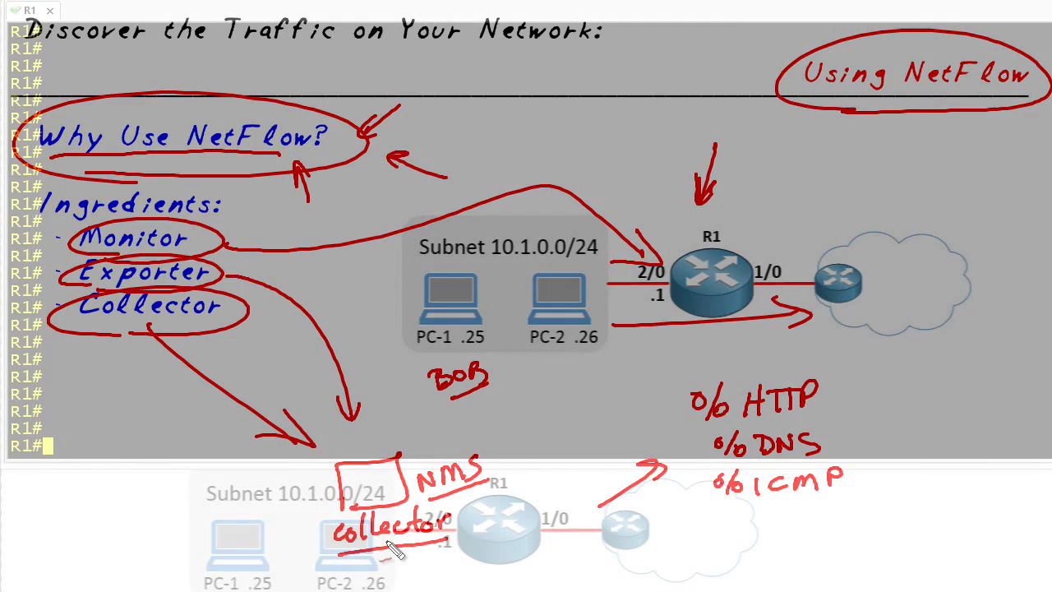
# Create flow exporter EXPORT-1 with destination 192.168.1.23, transport udp 9996 and export-protocol netflow-v9.
pyautogui.write('conf t')
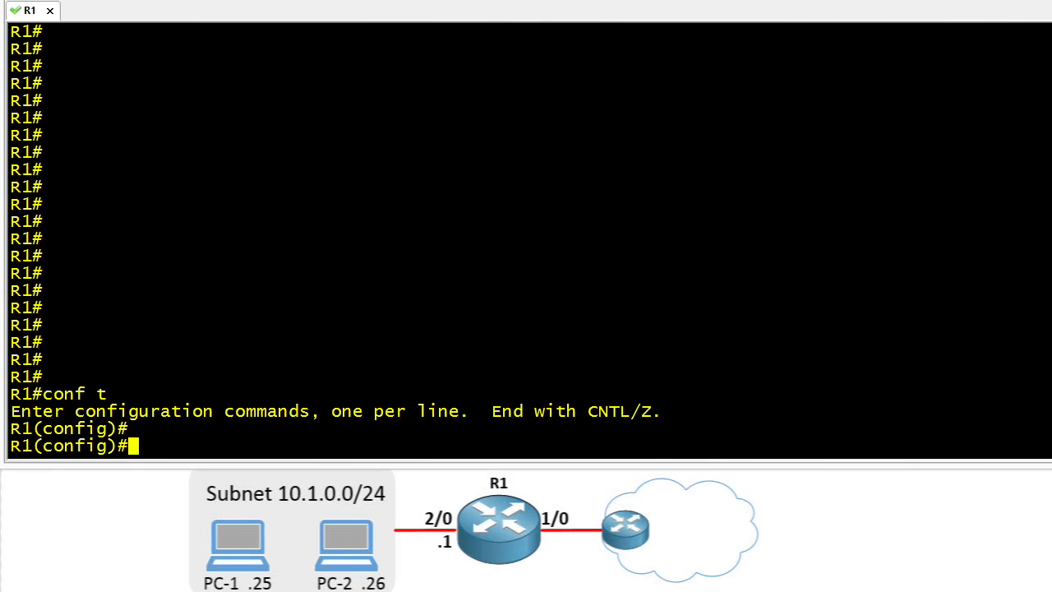
pyautogui.write('flow export')
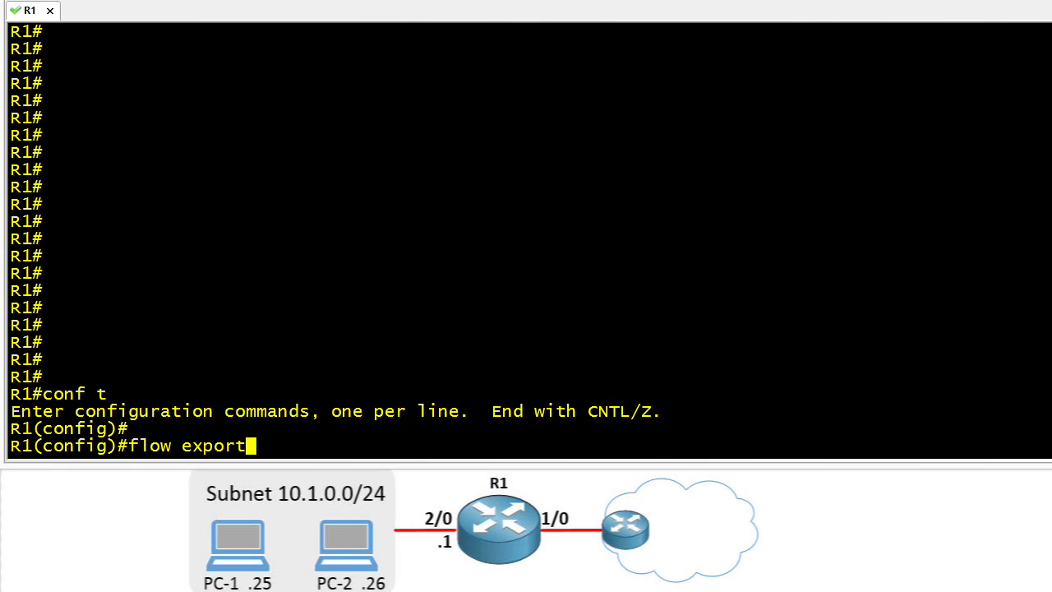
pyautogui.write('er EXPORT-')
pyautogui.write('destination')
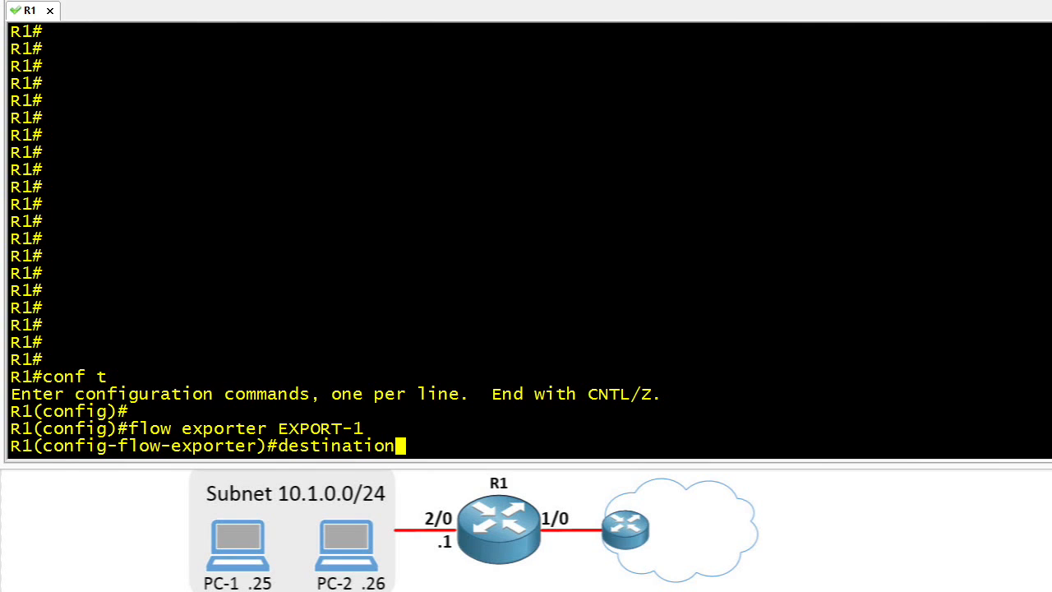
pyautogui.write('192.168.1.23')
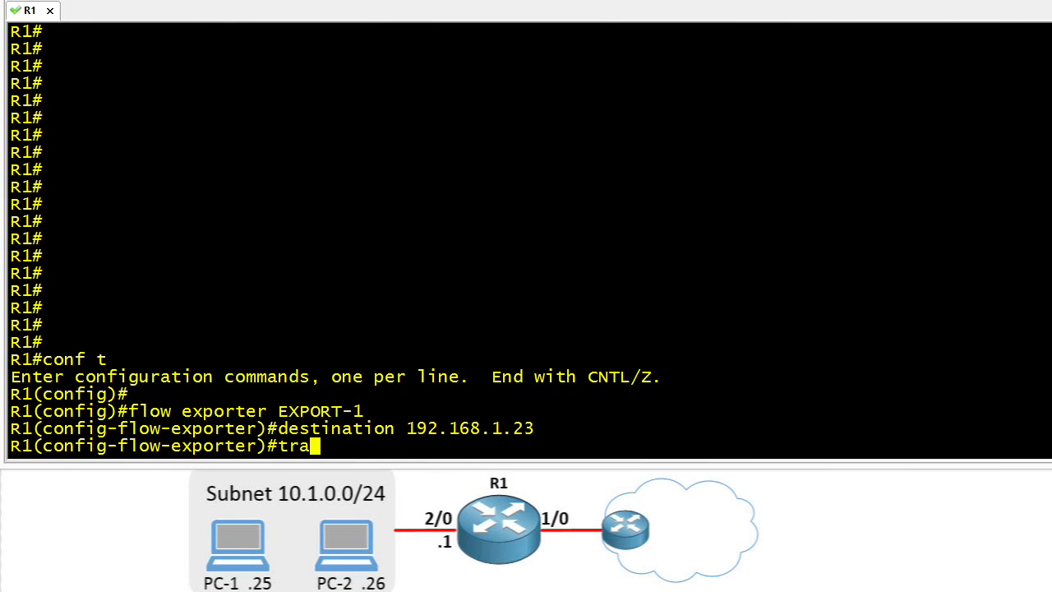
pyautogui.write('nsport udp')
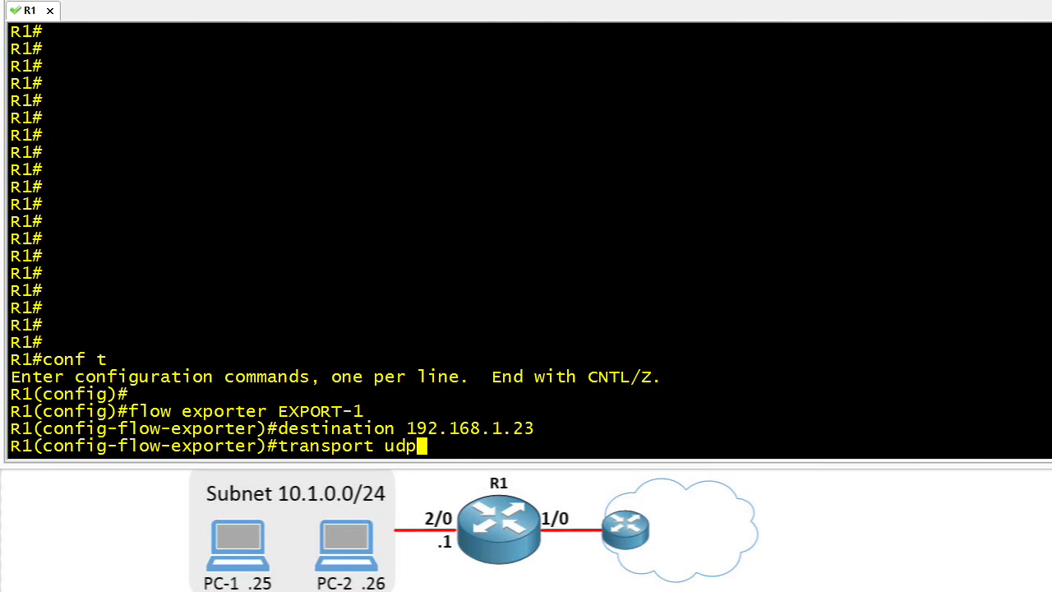
pyautogui.write('9996')
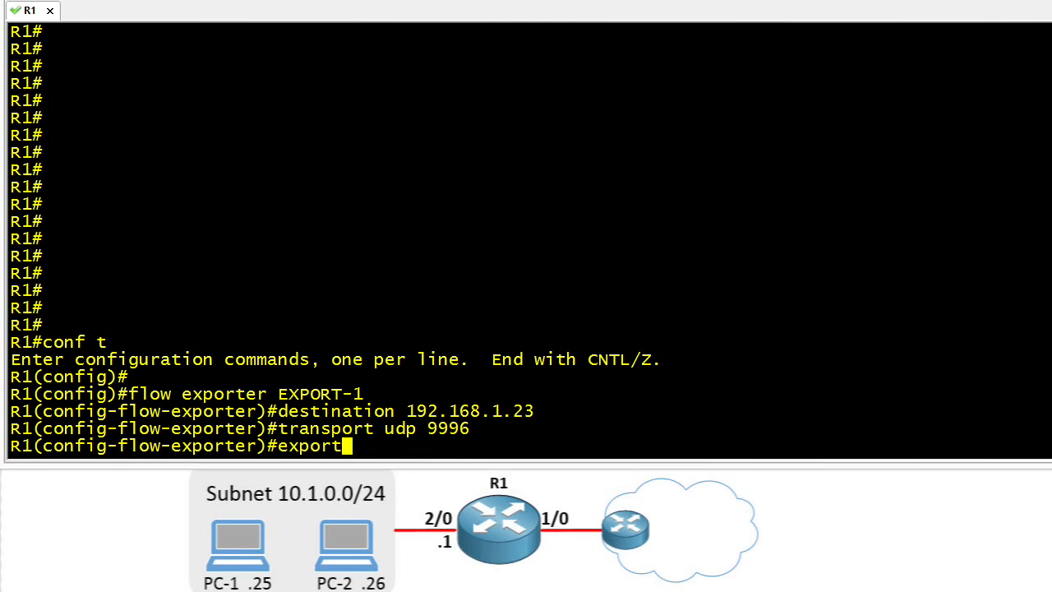
pyautogui.write('-protocol n')
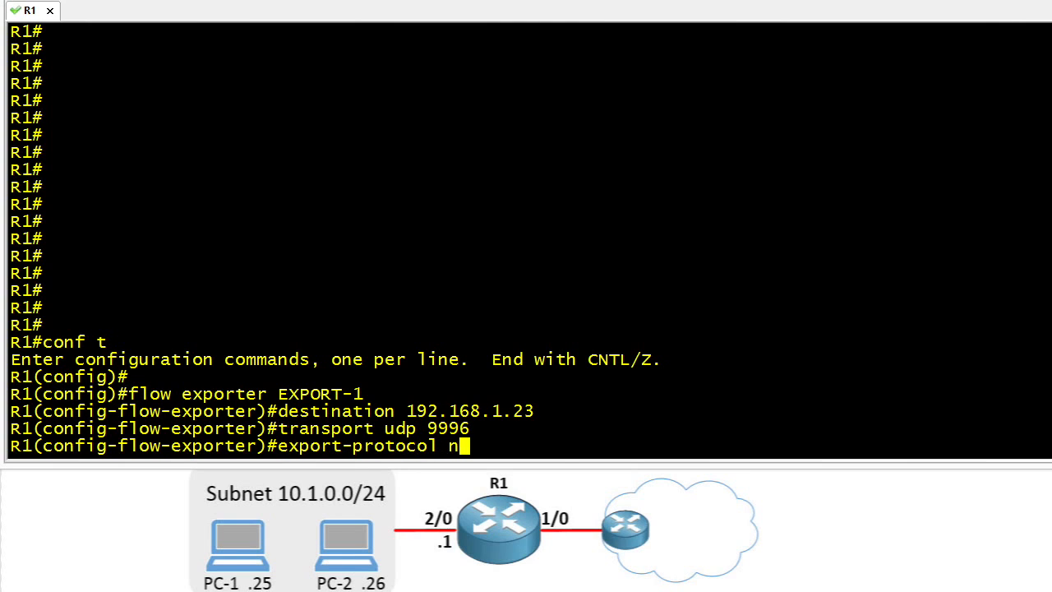
pyautogui.write('etflow-v9')
pyautogui.write('source gig 1/0')
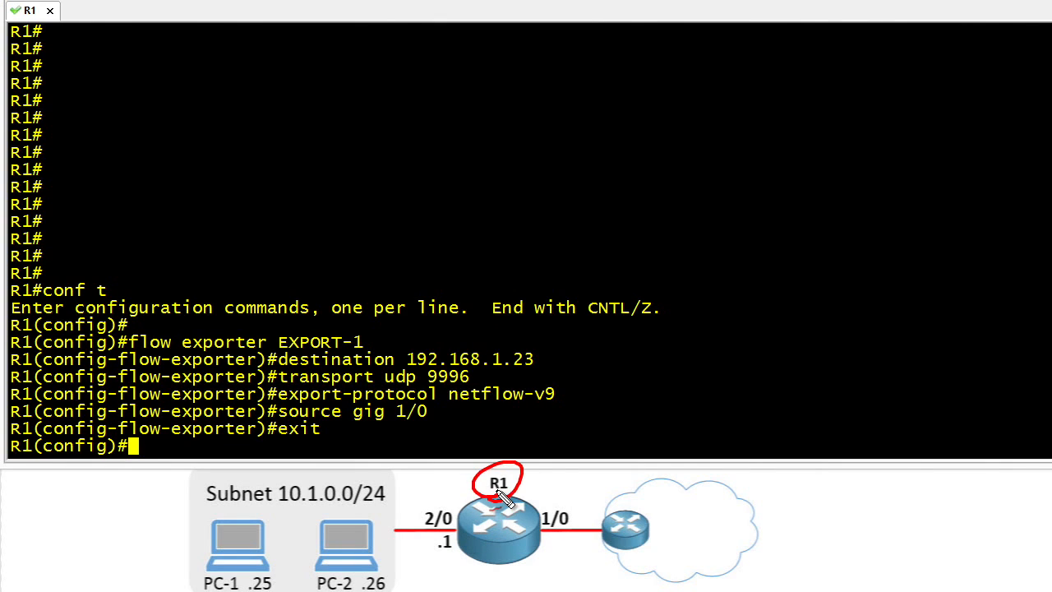
pyautogui.moveTo(562, 507)
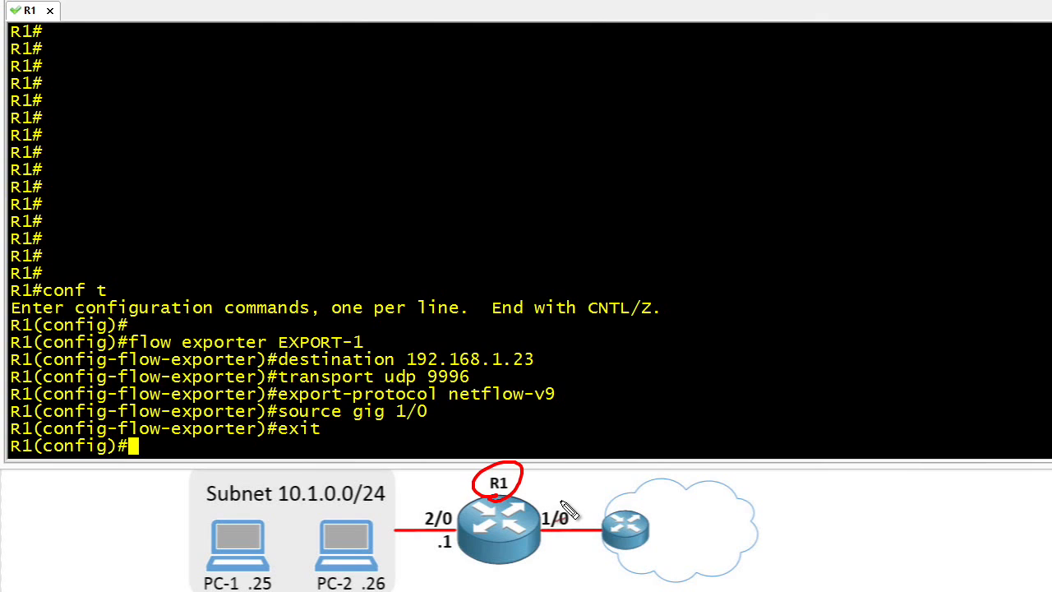
# Review the exporter lines and display EXPORT-1's settings with do show flow exporter.
pyautogui.moveTo(543, 510); pyautogui.dragTo(638, 480)
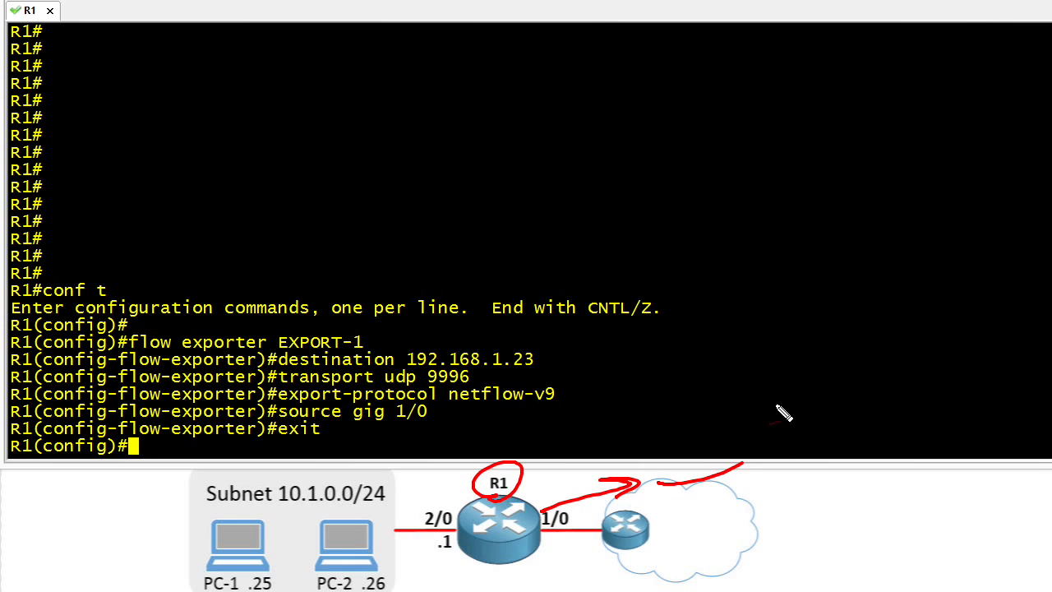
pyautogui.moveTo(781, 414); pyautogui.dragTo(558, 362)
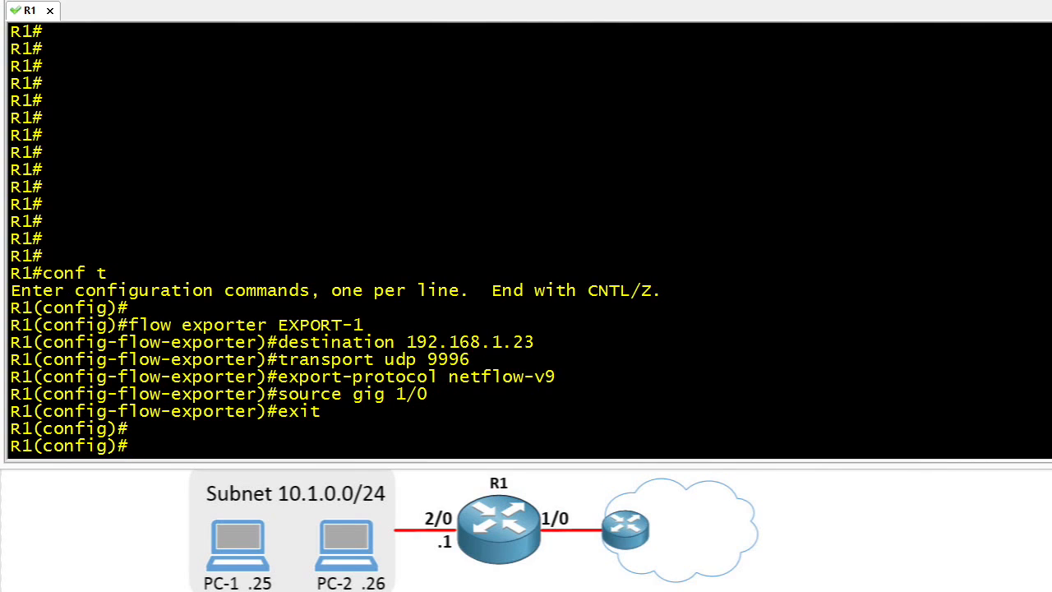
pyautogui.write('do show flow exporter EXPORT-1')
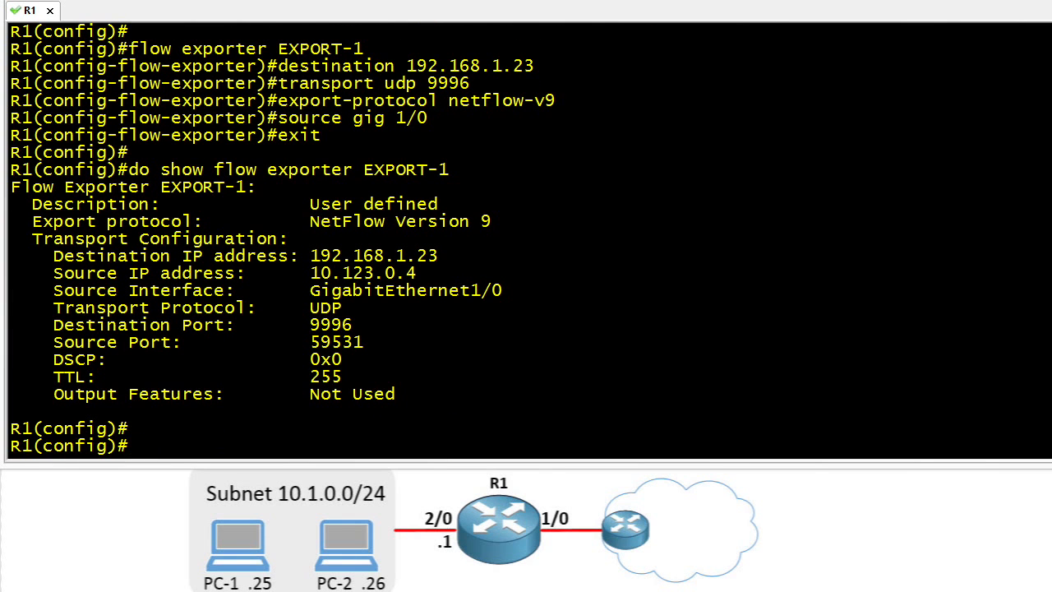
# Create flow monitor MONITOR-1 recording netflow ipv4 original-input with exporter EXPORT-1.
pyautogui.write('flow m')
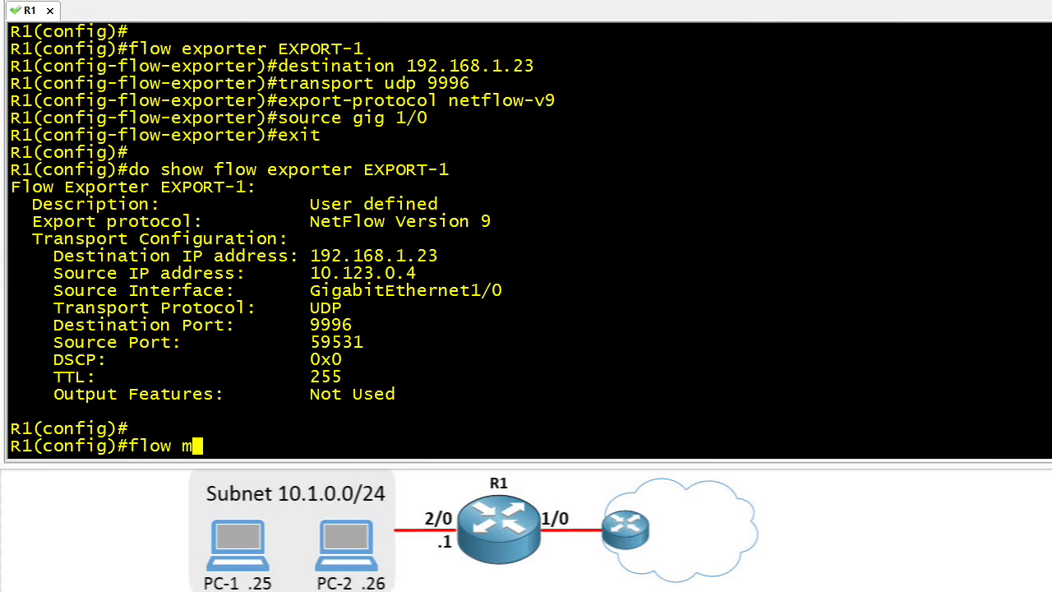
pyautogui.write('onitor MON')
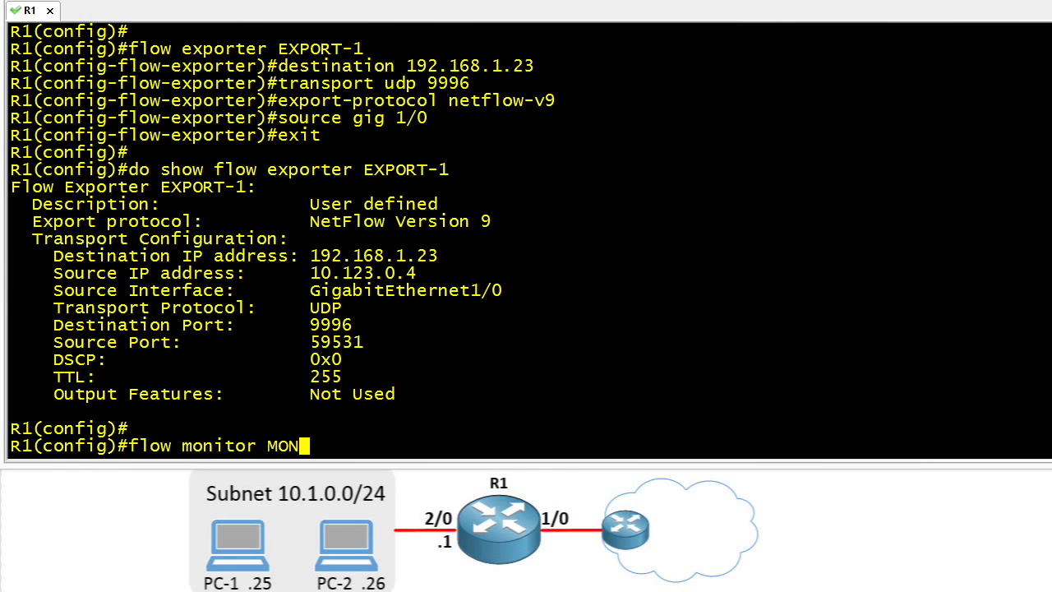
pyautogui.write('ITOR-1')
pyautogui.write('record netflow i')
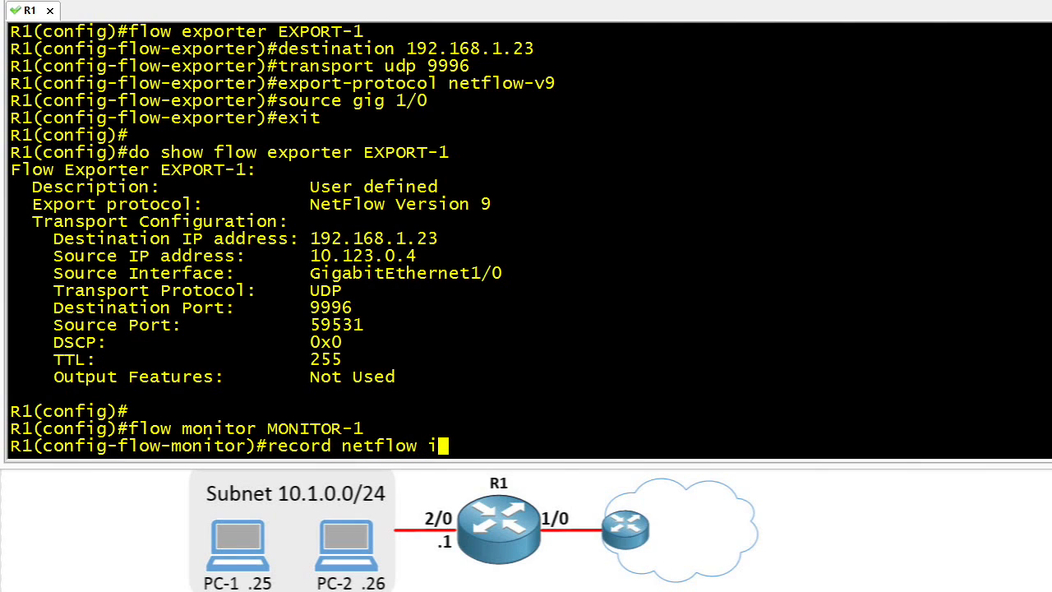
pyautogui.write('pv4 origin')
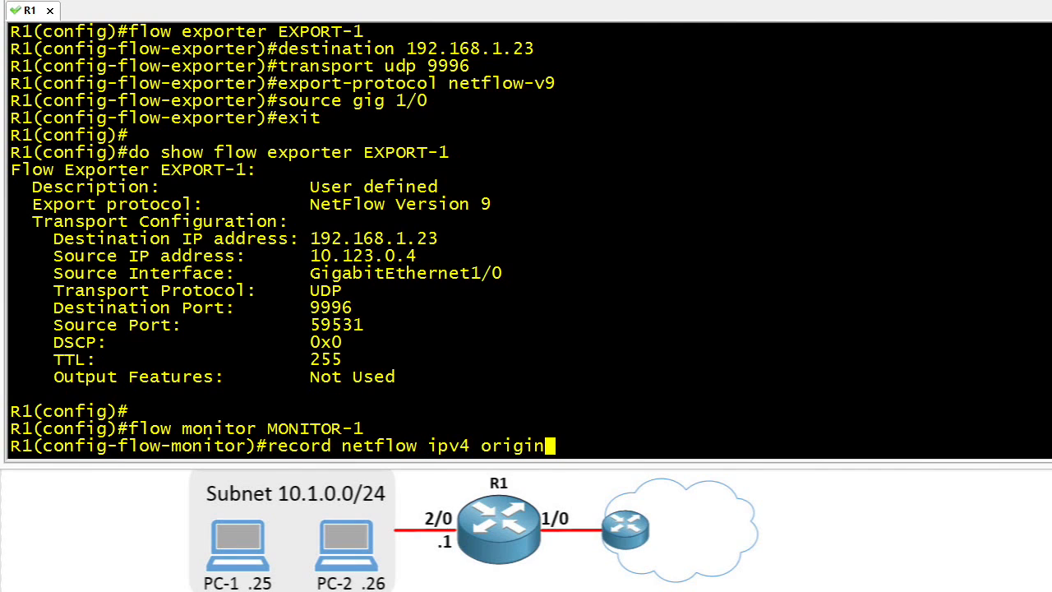
pyautogui.write('al-input')
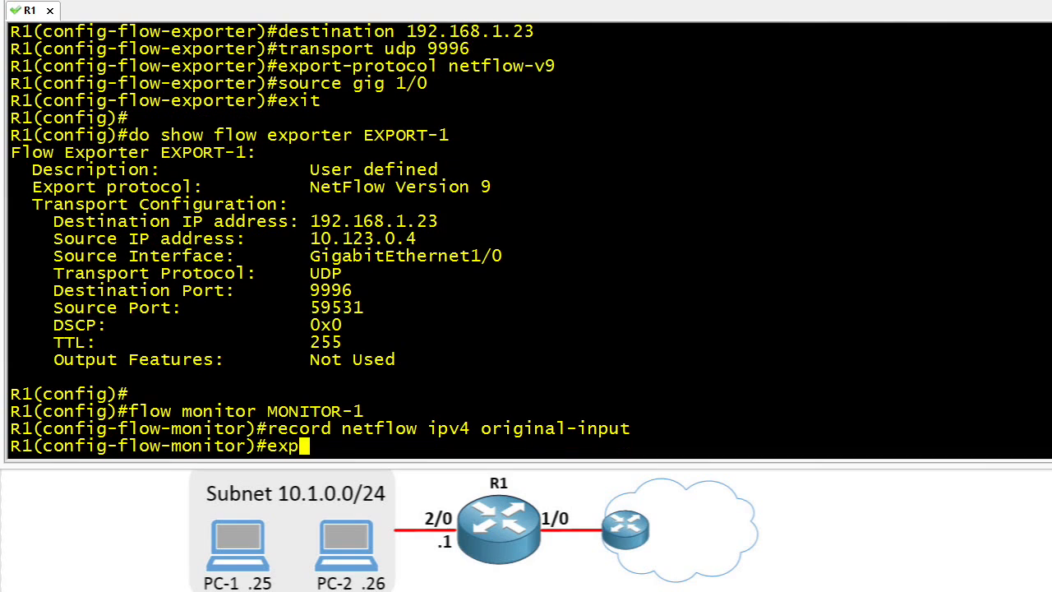
pyautogui.write('orter EXPORT-1')
pyautogui.write('exit')
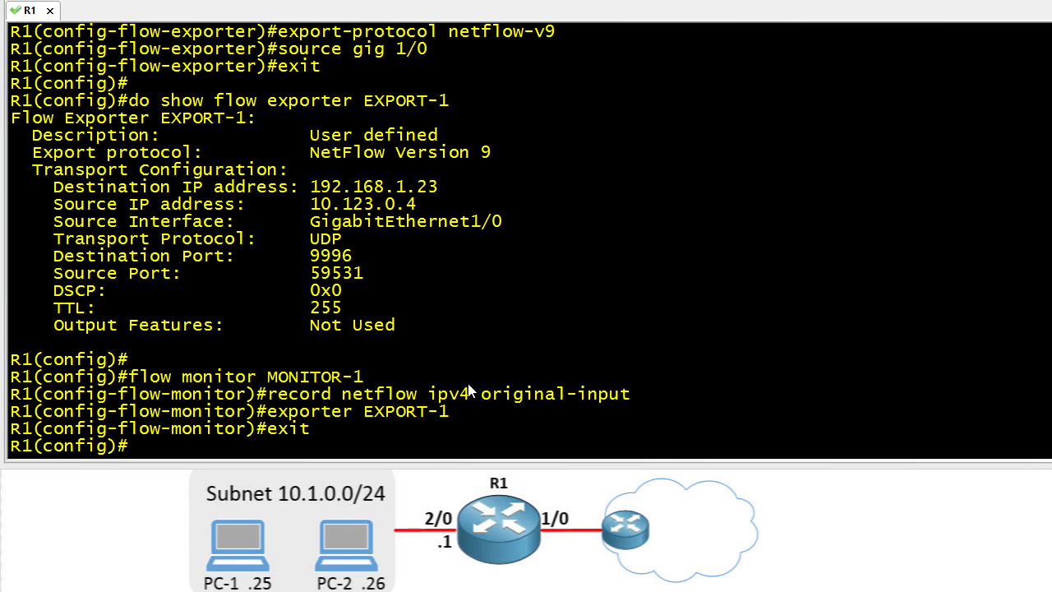
pyautogui.moveTo(345, 410); pyautogui.dragTo(460, 419)
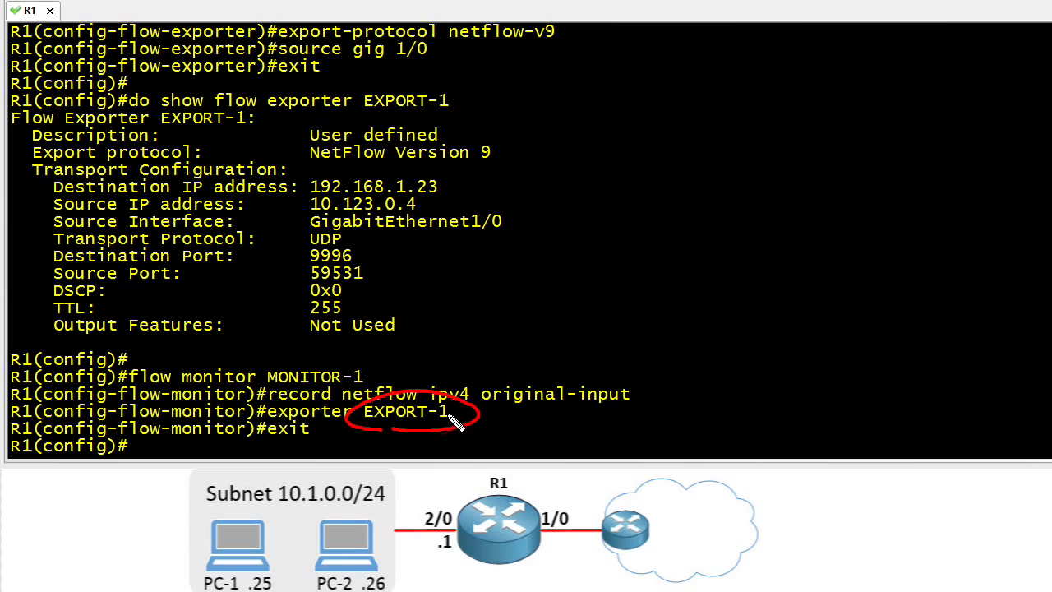
pyautogui.moveTo(452, 419); pyautogui.dragTo(493, 107)
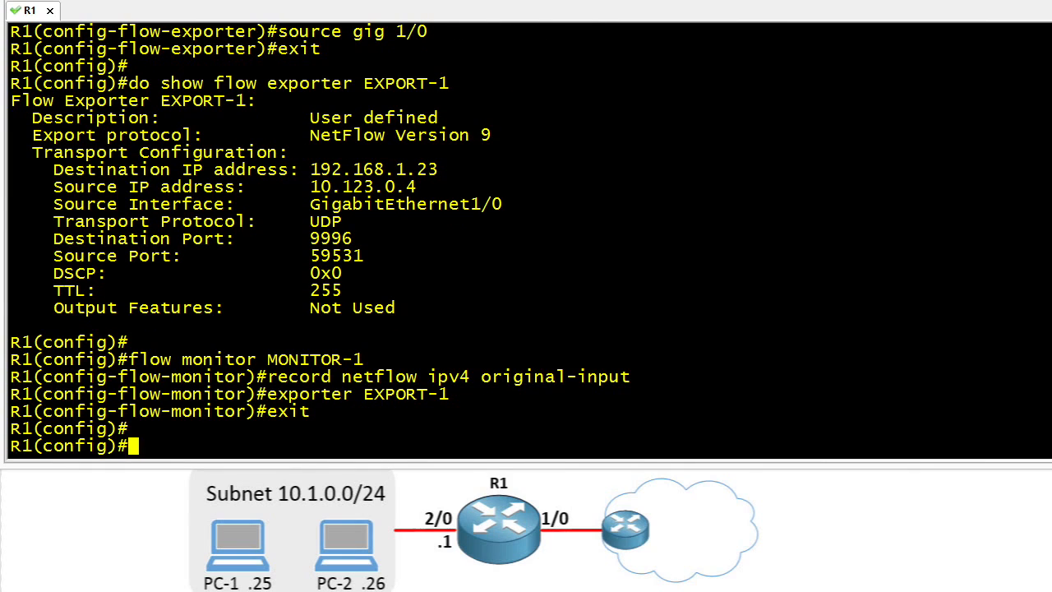
# Display MONITOR-1's settings showing exporter EXPORT-1 inactive, then enter interface GigabitEthernet1/0.
pyautogui.write('do show flow monitor name MONITOR-1')
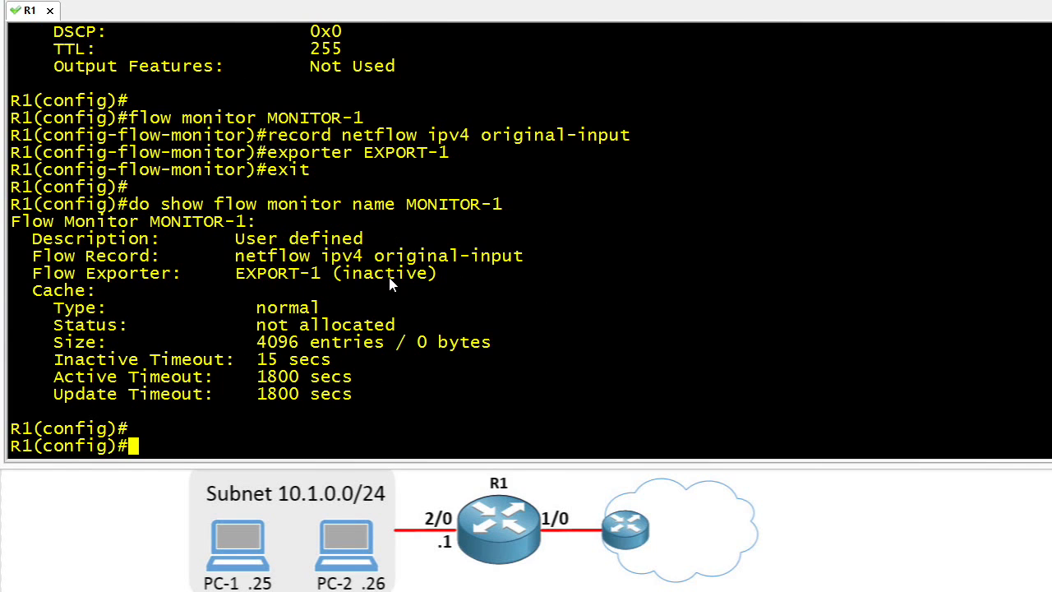
pyautogui.moveTo(189, 261)
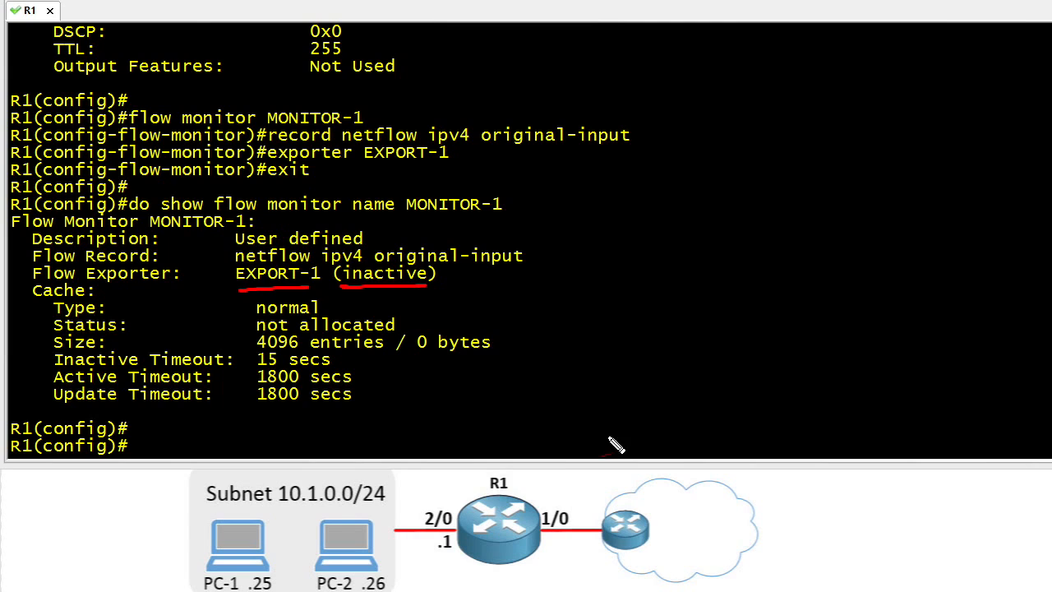
pyautogui.write('int gig 1/0')
pyautogui.write('ip flow monitor')
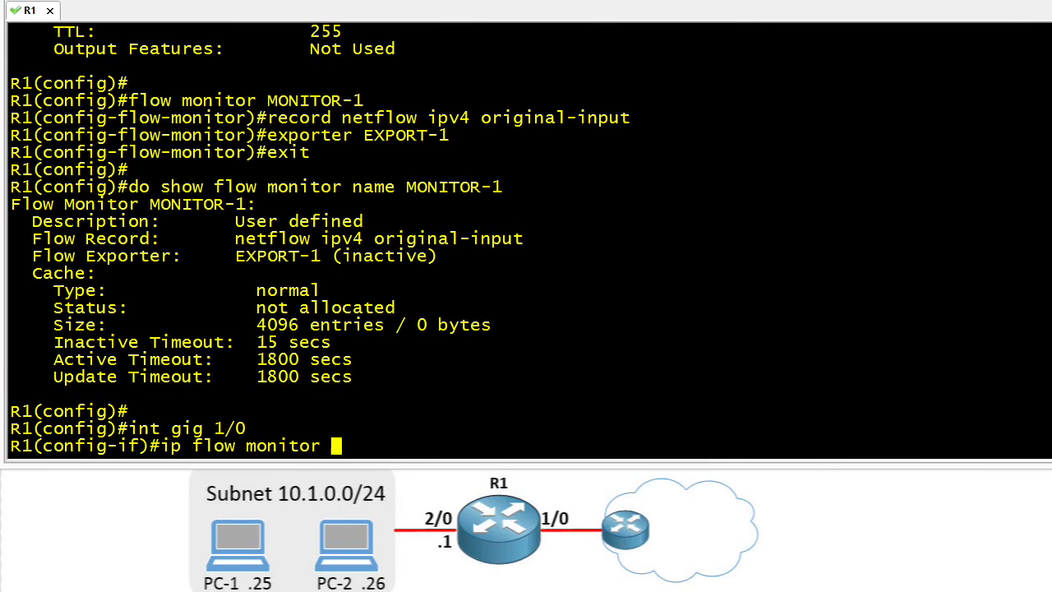
# Apply ip flow monitor MONITOR-1 input on Gig1/0 and list its still-empty flow cache.
pyautogui.write('MONITOR-1 input')
pyautogui.write('end')
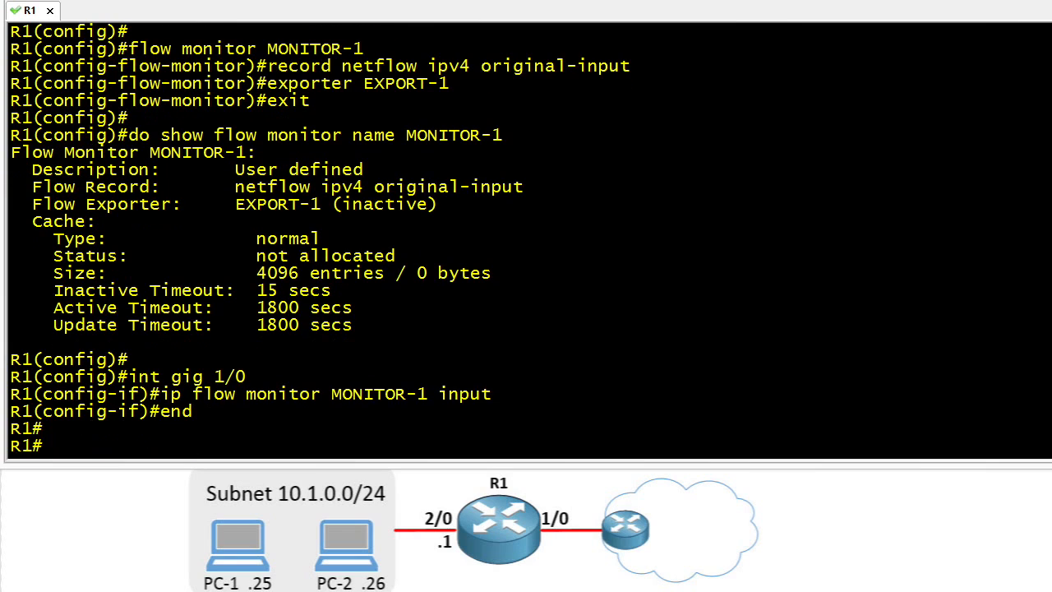
pyautogui.press('enter')
pyautogui.write('show flow monitor name MONITOR-1 cache')
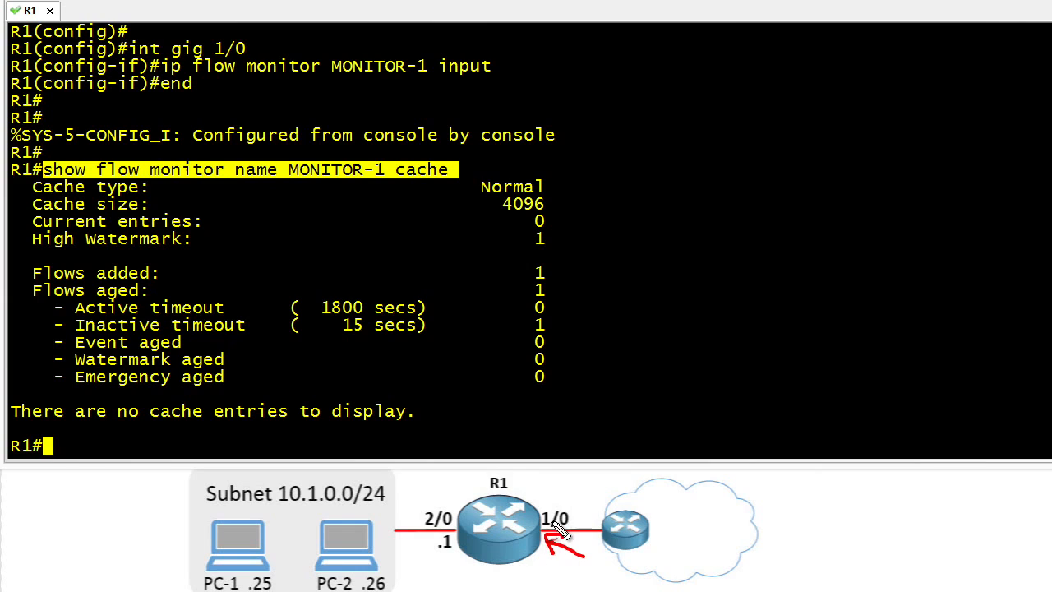
pyautogui.moveTo(576, 529)
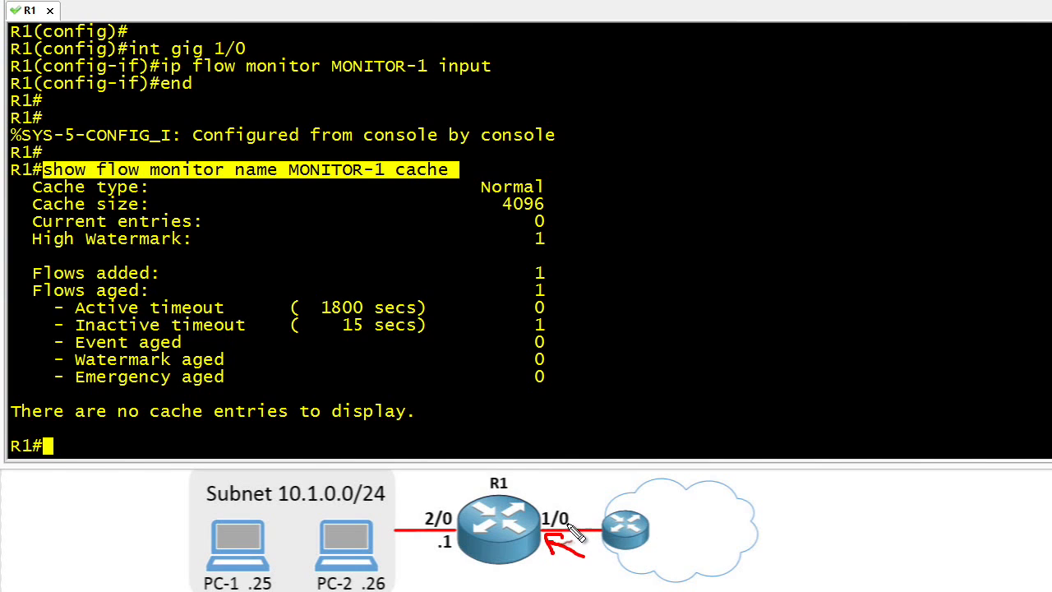
pyautogui.moveTo(197, 194)
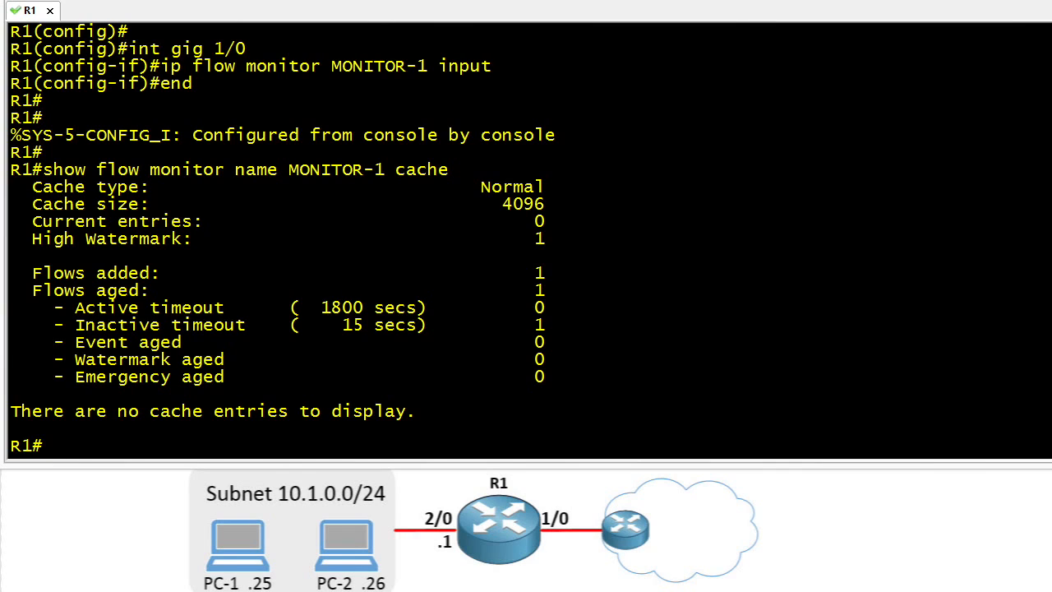
# Rerun show flow monitor name MONITOR-1 cache, showing the flow 23.212.37.3:80 to 10.1.0.25:1816.
pyautogui.write('show flow monitor name MONITOR-1 cache')
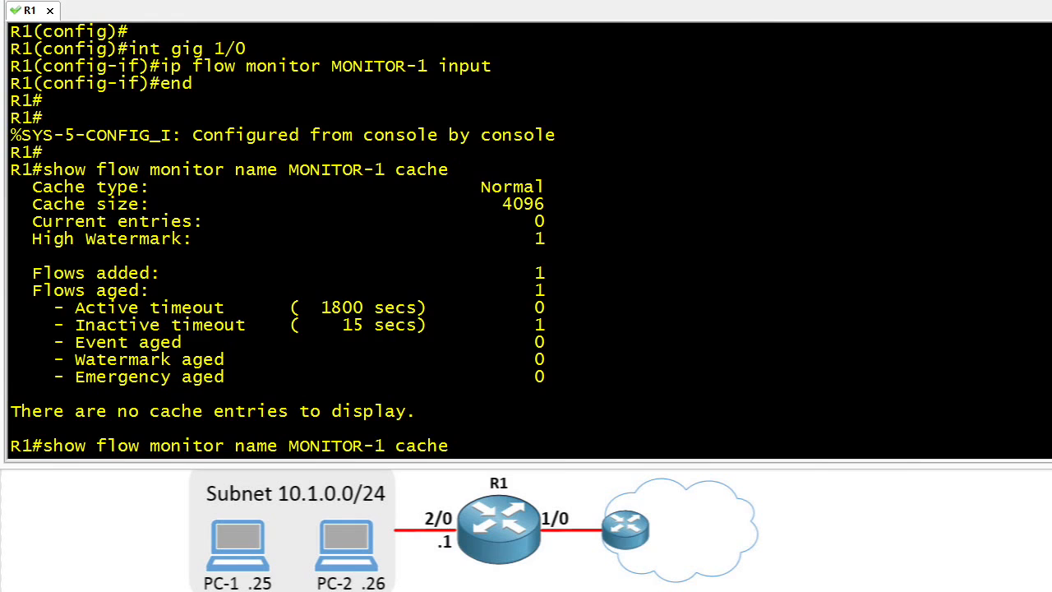
pyautogui.press('enter')
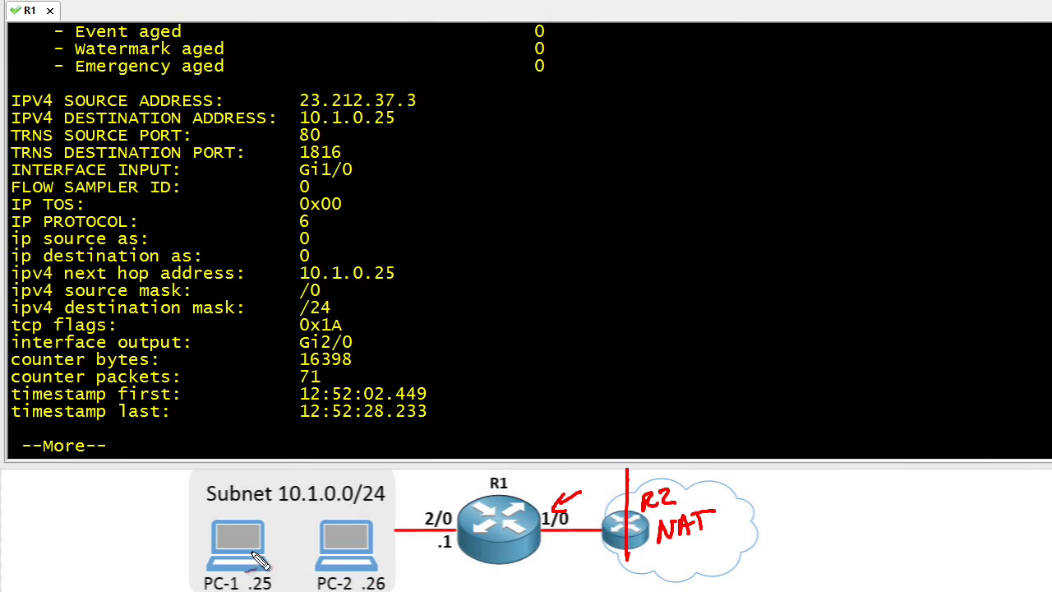
pyautogui.moveTo(255, 559); pyautogui.dragTo(723, 545)
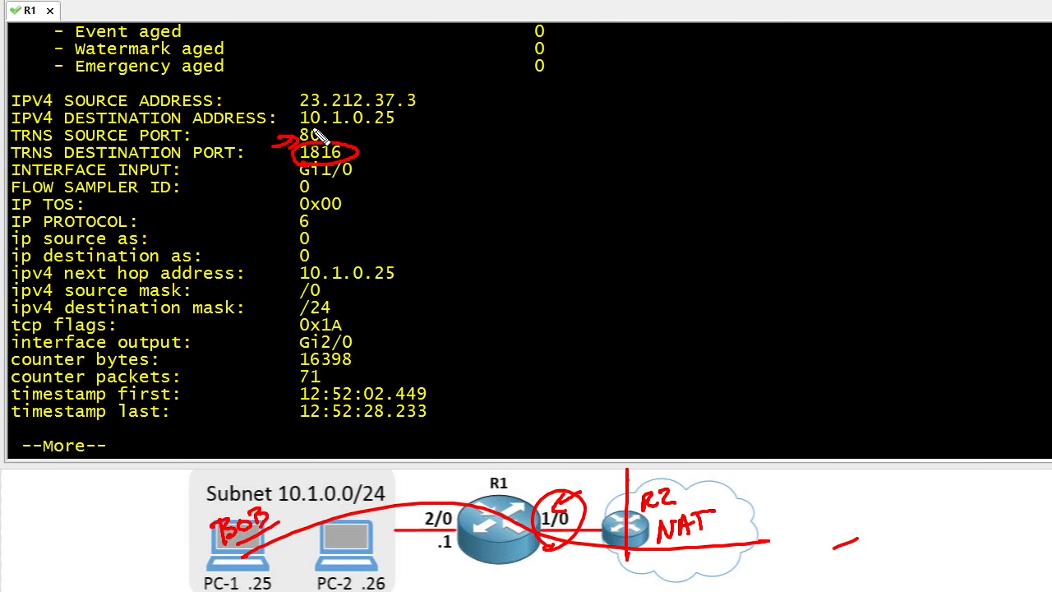
pyautogui.moveTo(326, 128)
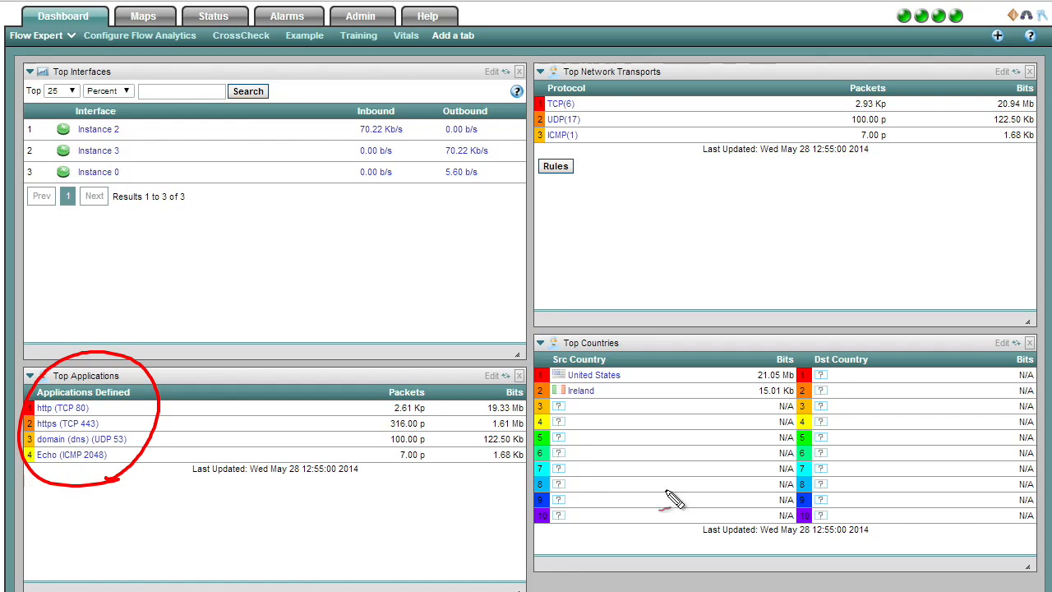
pyautogui.moveTo(583, 386)
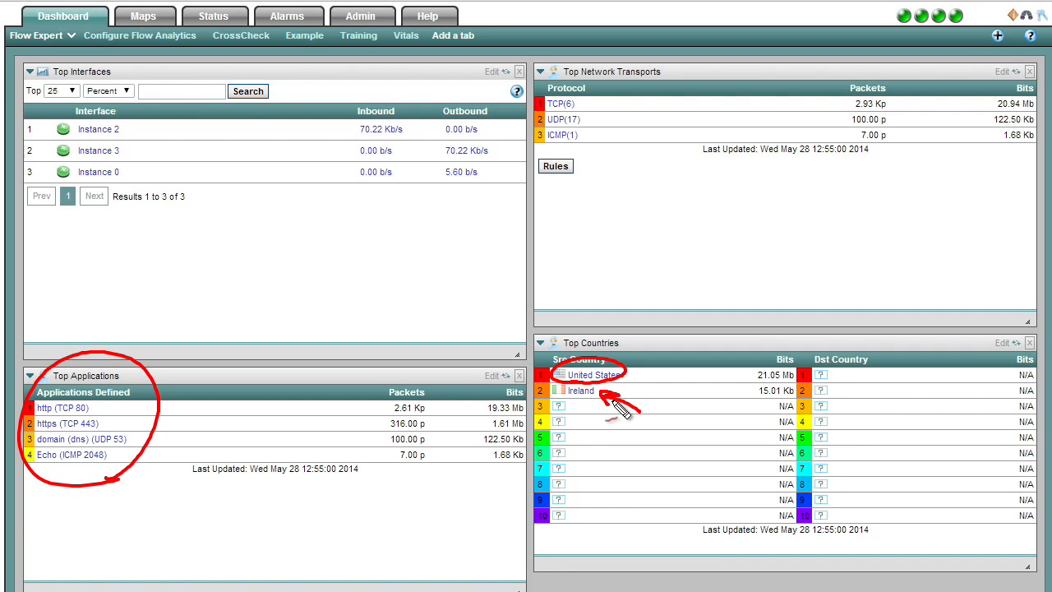
pyautogui.moveTo(354, 299)
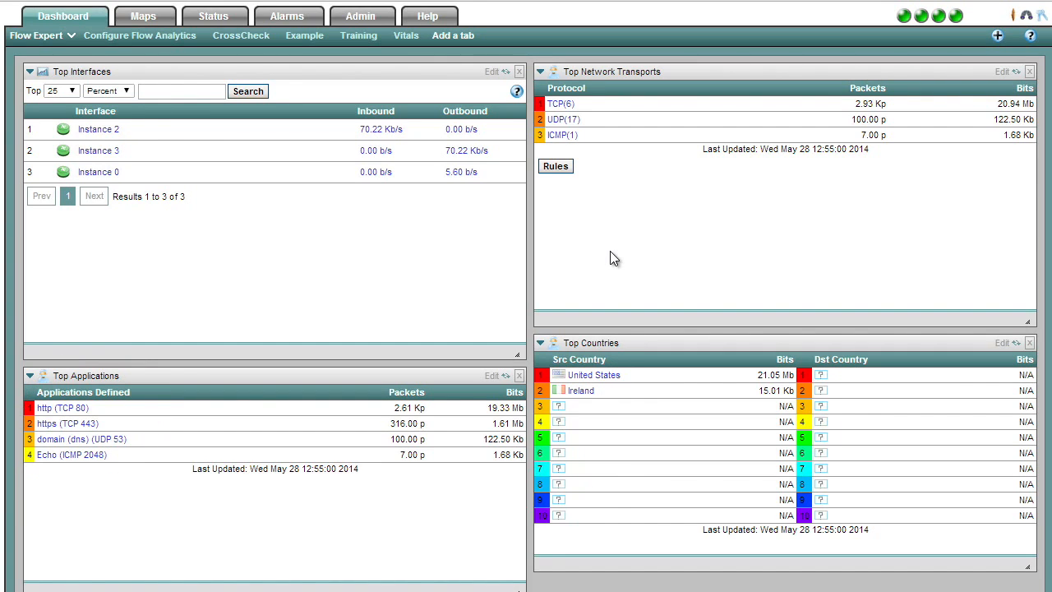
pyautogui.moveTo(560, 104)
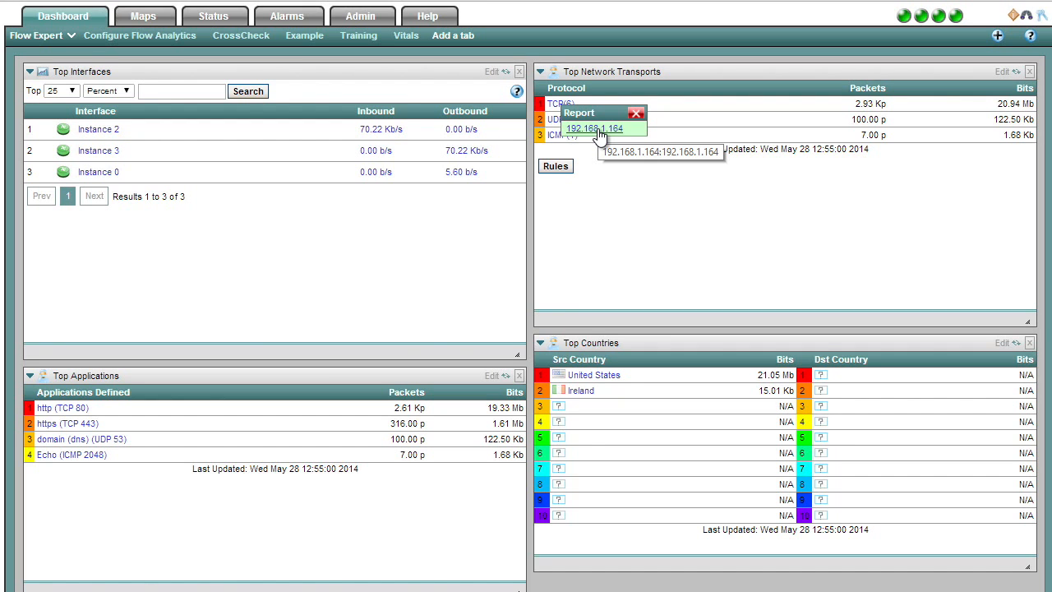
# Open the Host to Host TCP report for 192.168.1.164 listing sources sending to 10.1.0.25.
pyautogui.click(591, 128)
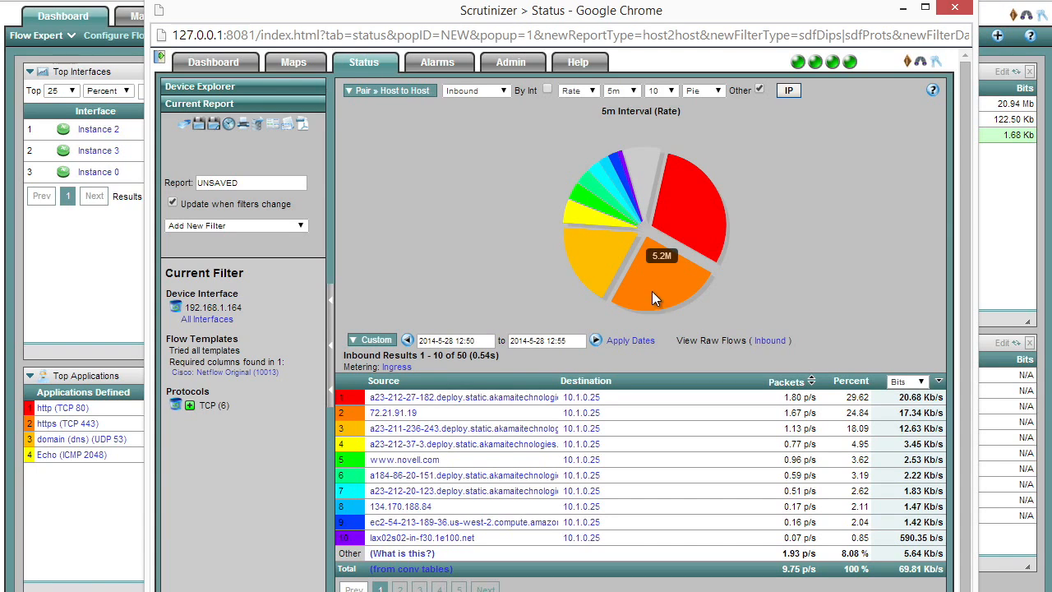
pyautogui.moveTo(574, 253)
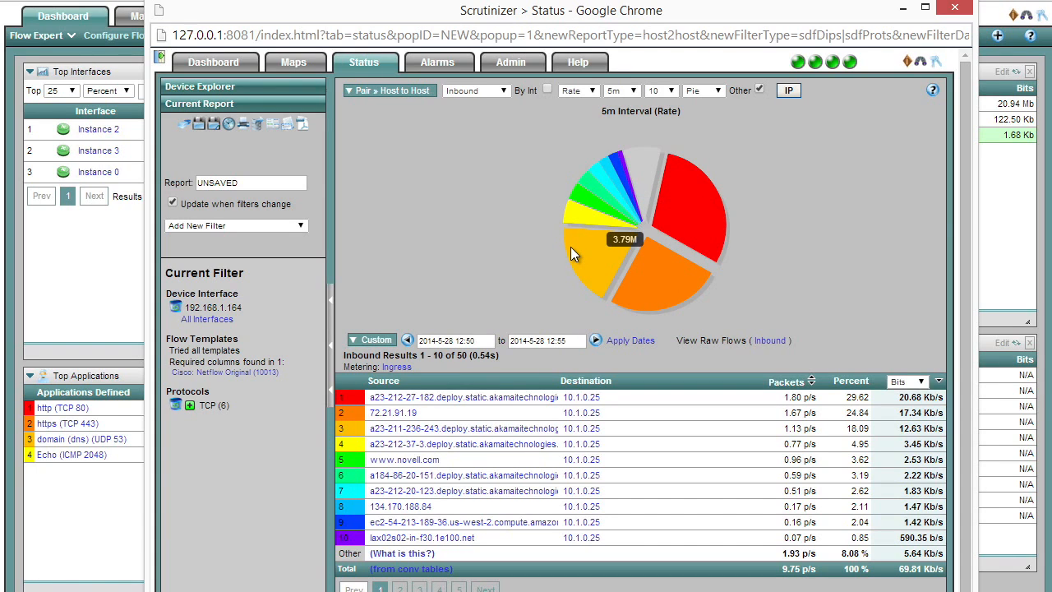
pyautogui.moveTo(534, 365)
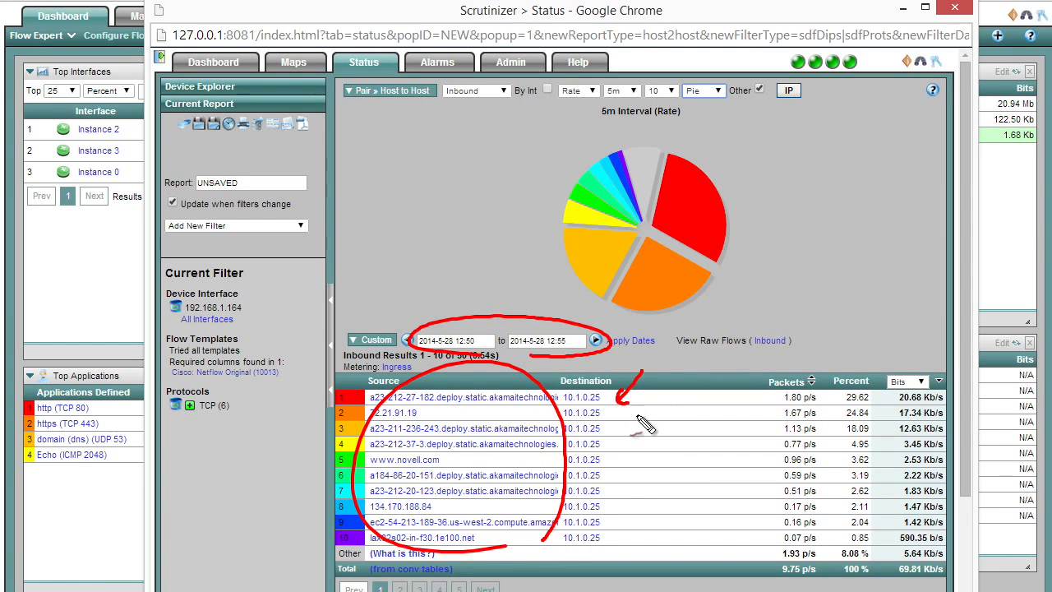
pyautogui.moveTo(644, 430)
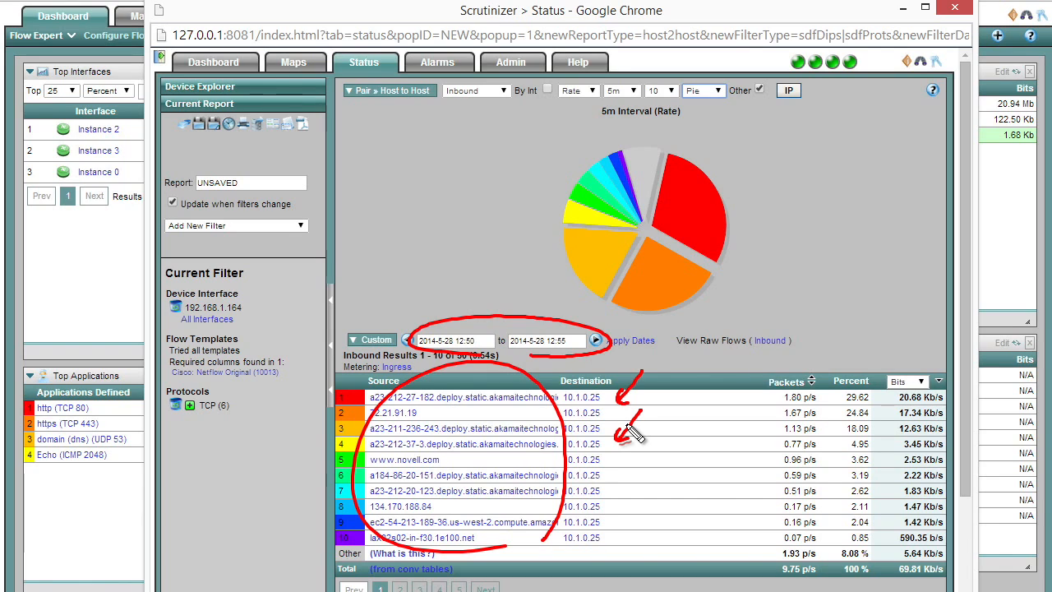